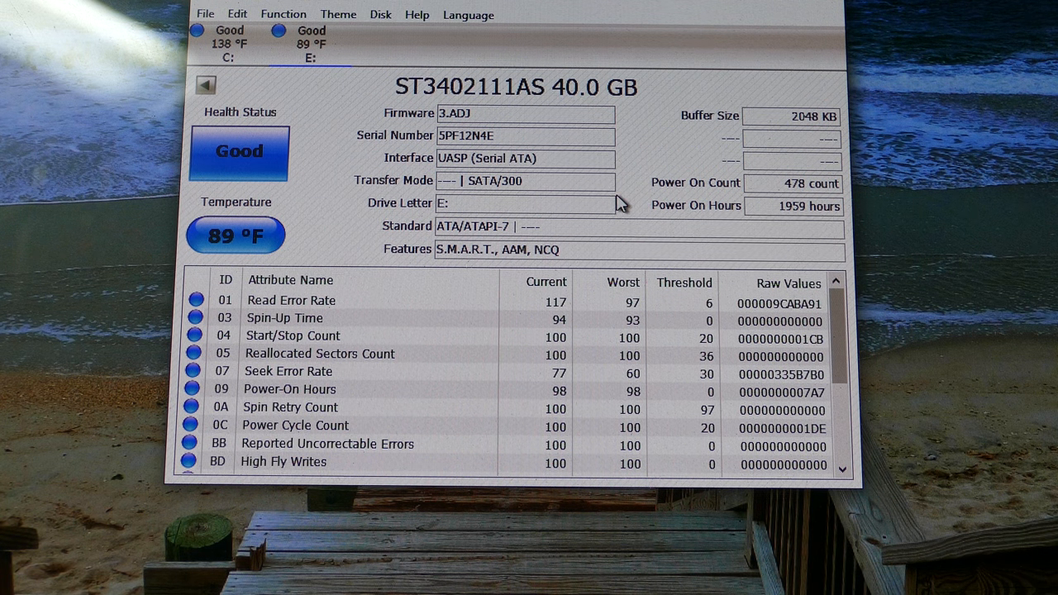
pyautogui.moveTo(703, 139)
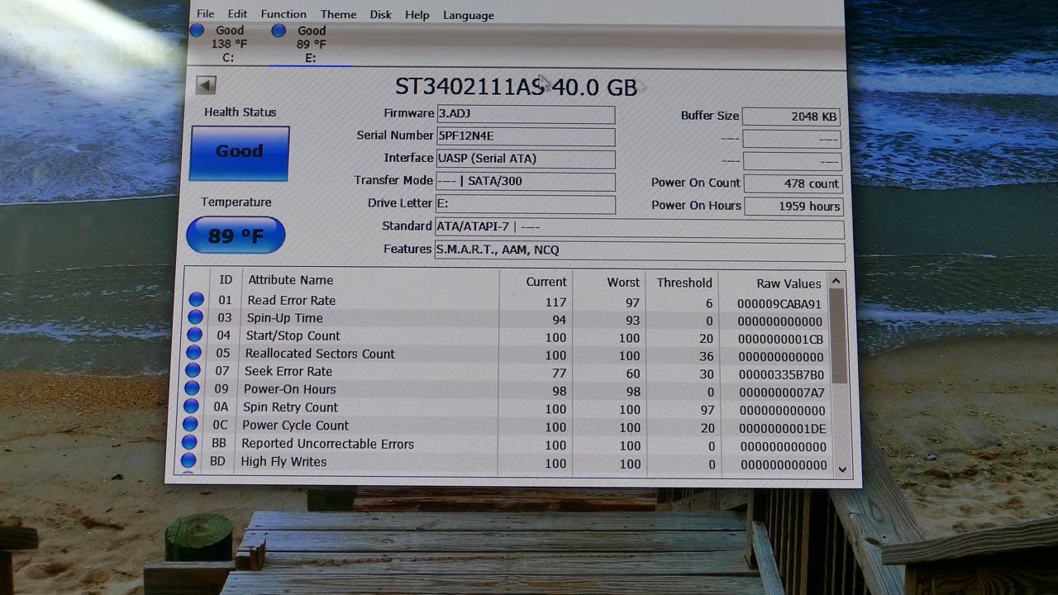
pyautogui.moveTo(723, 198)
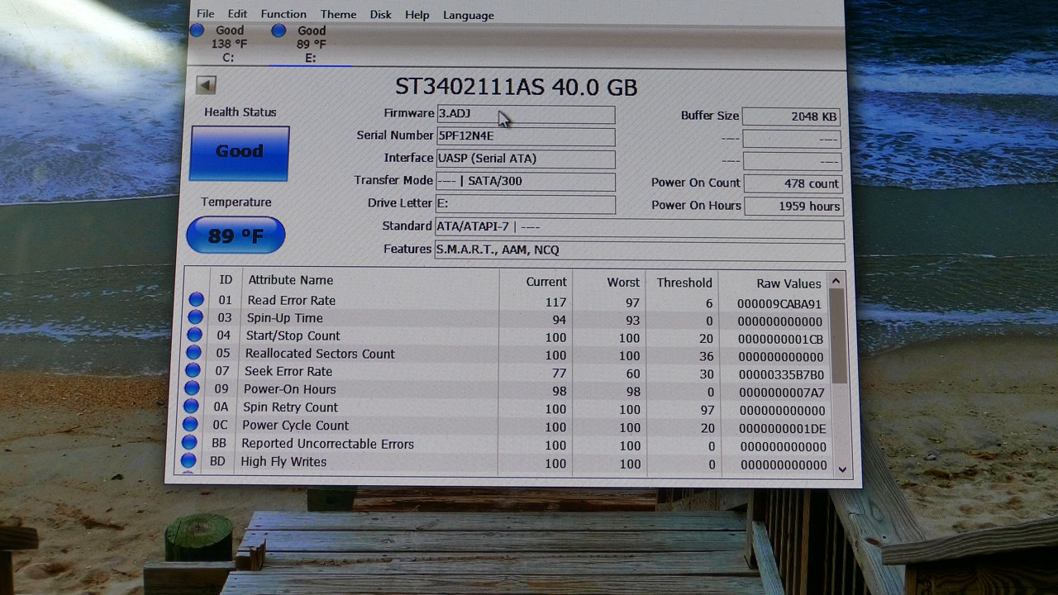
pyautogui.moveTo(810, 213)
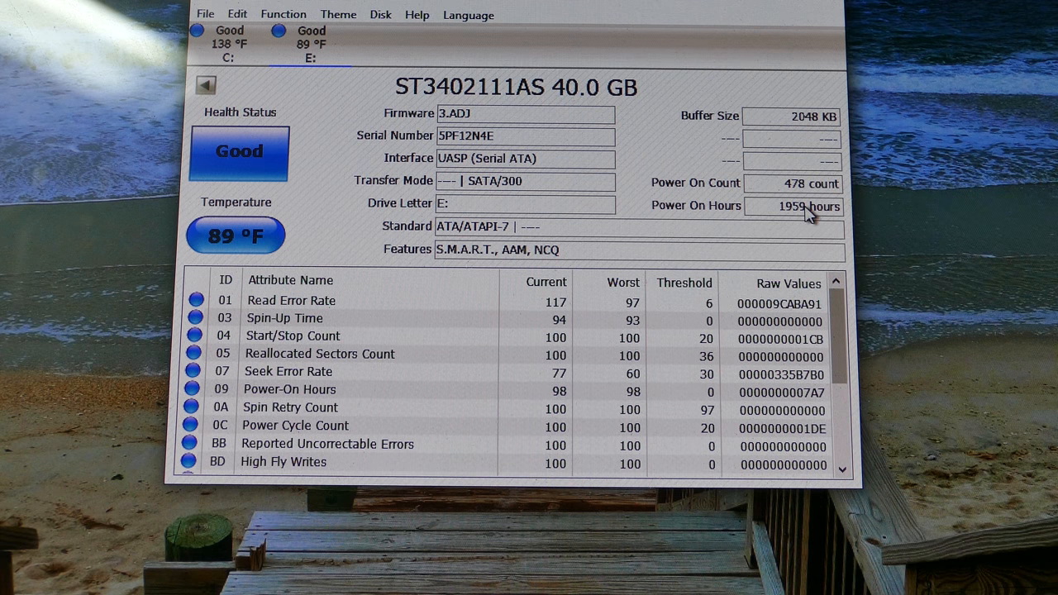
pyautogui.moveTo(810, 206)
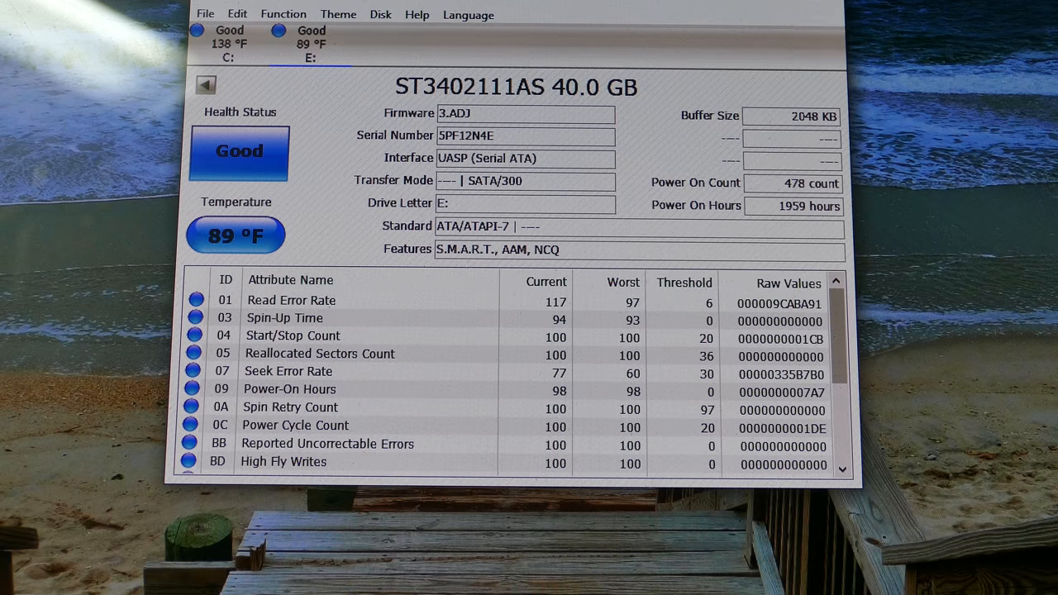
pyautogui.moveTo(992, 184)
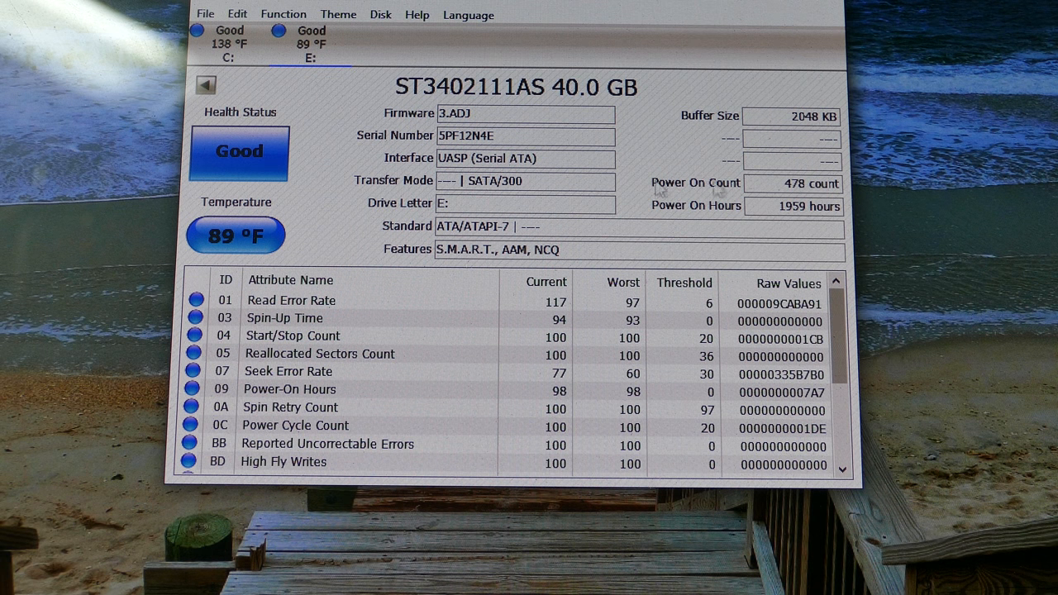
pyautogui.moveTo(847, 132)
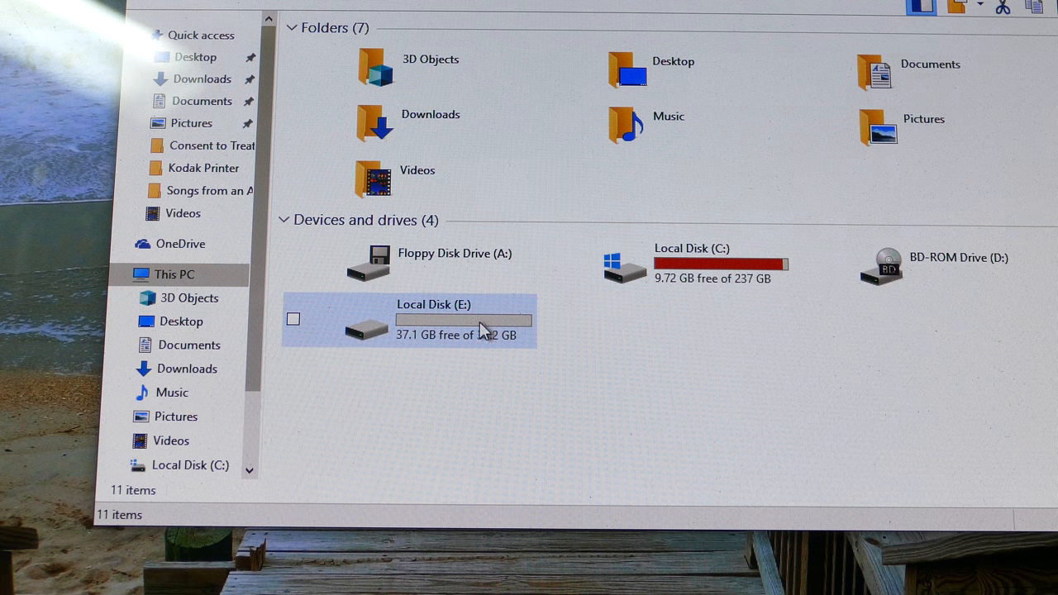
pyautogui.moveTo(483, 331)
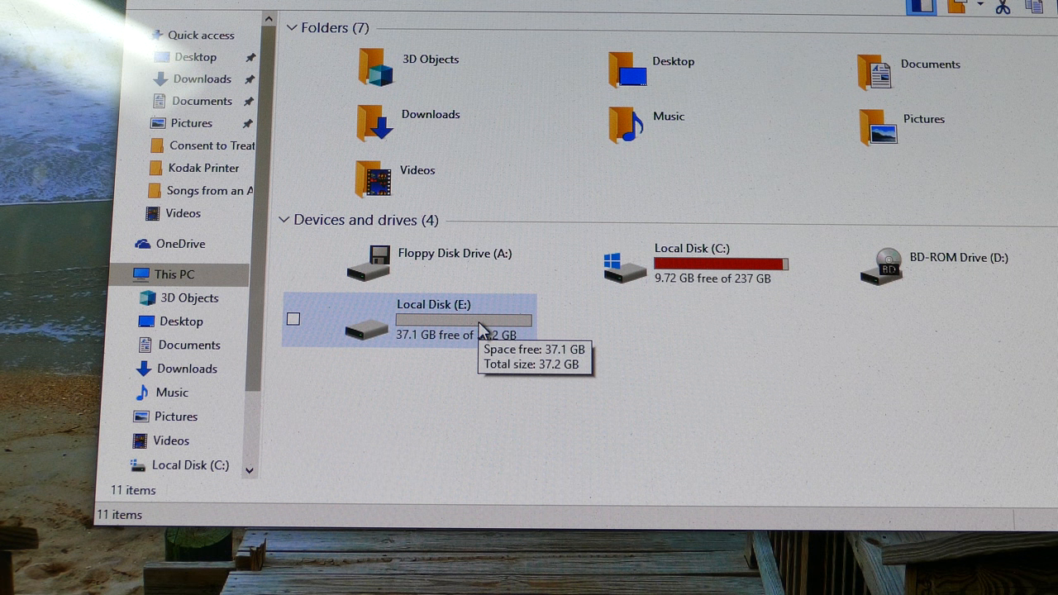
# Open Local Disk (E:), which shows 37.1 GB free of 37.2 GB.
pyautogui.click(294, 319)
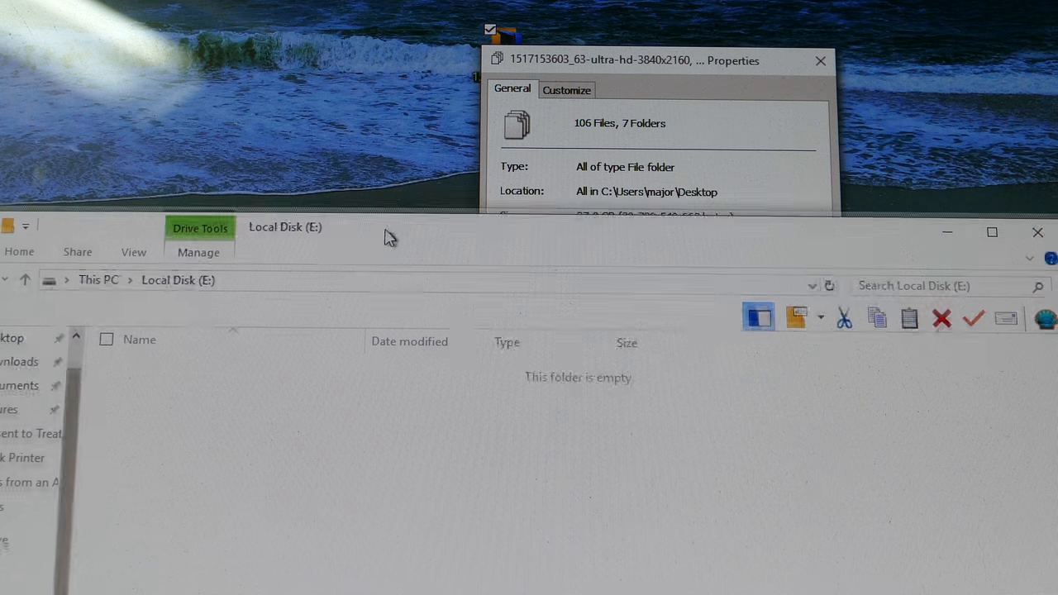
# Read the 37.0 GB total of the selected desktop items, then close their Properties window.
pyautogui.click(820, 60)
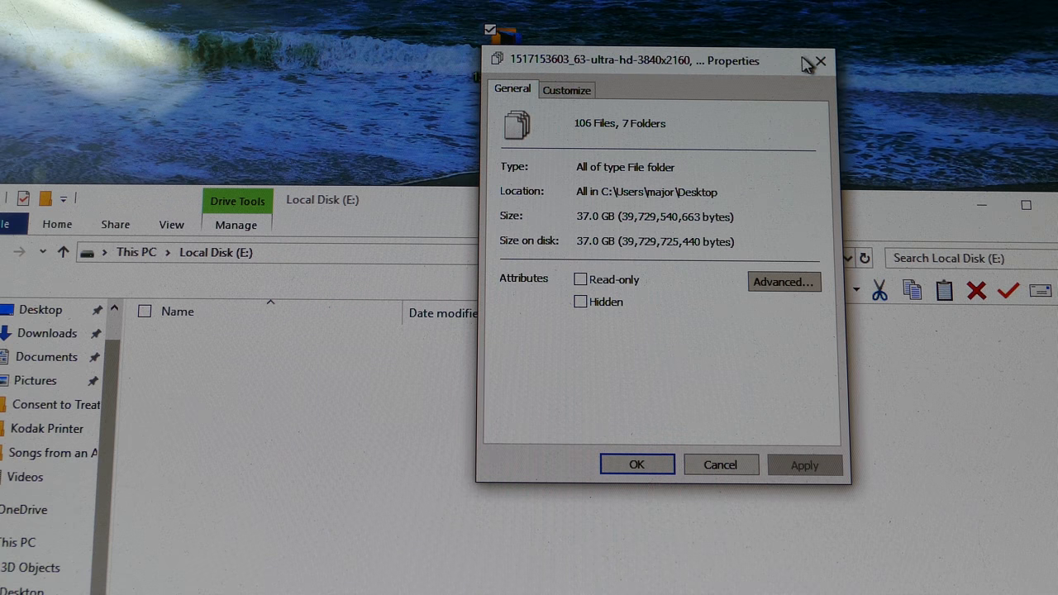
pyautogui.click(821, 61)
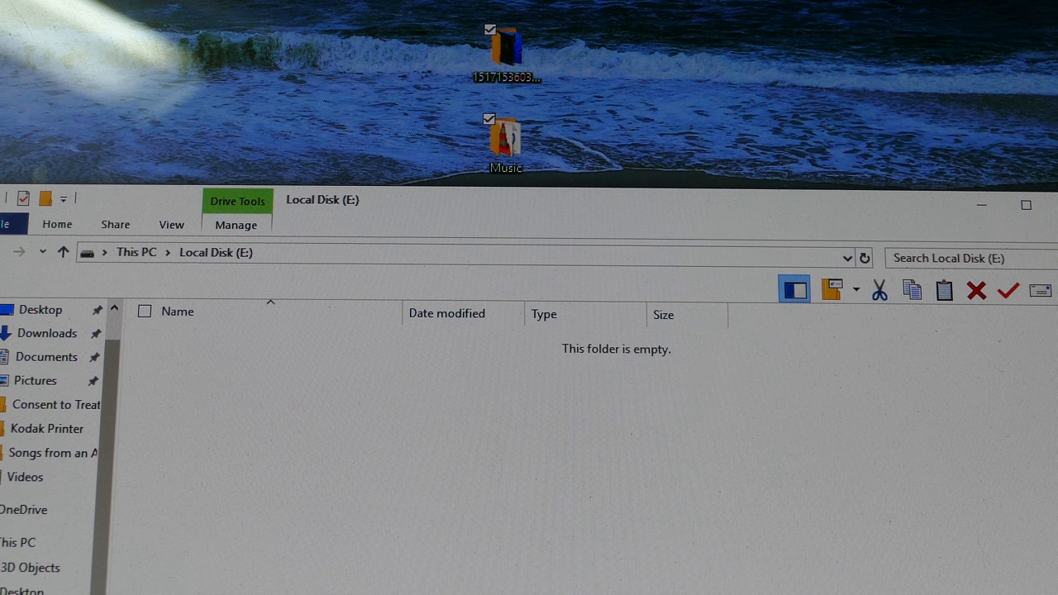